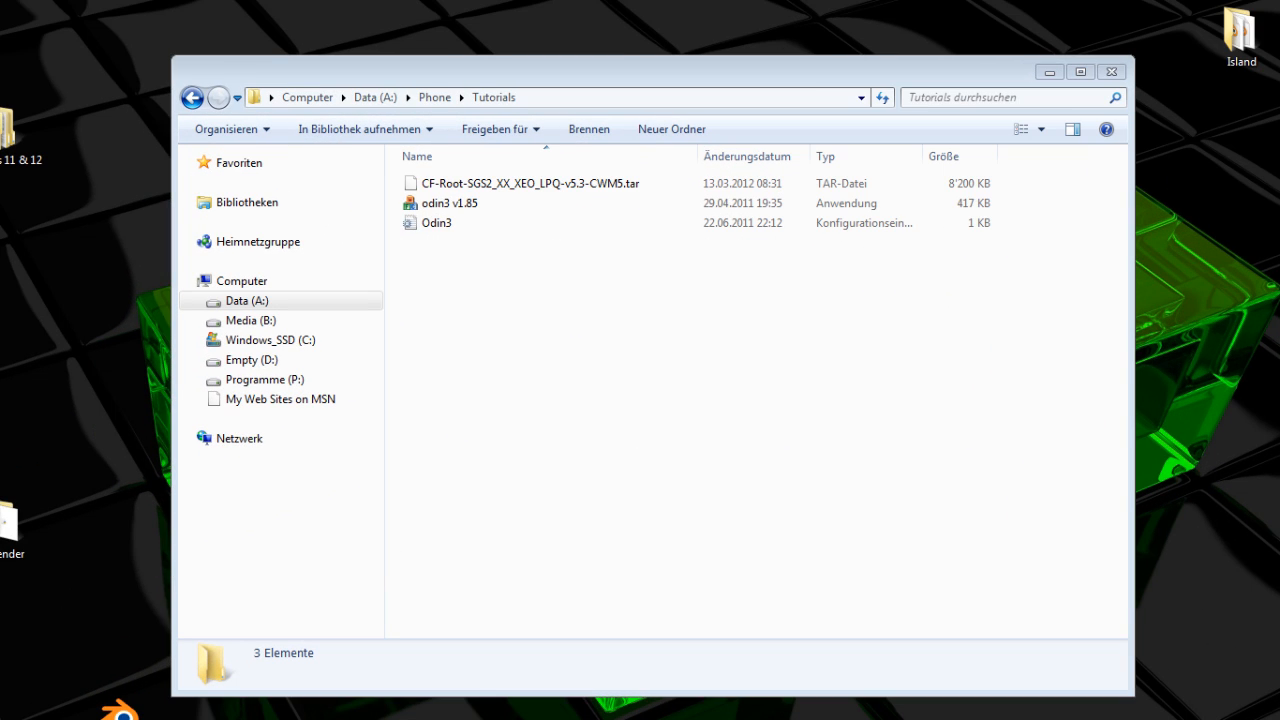
Browse the folder's CF-Root tar and odin3 v1.85 files, then launch odin3 v1.85 so the phone shows Added on COM3.
{"action": "left_click", "coordinate": [448, 202]}
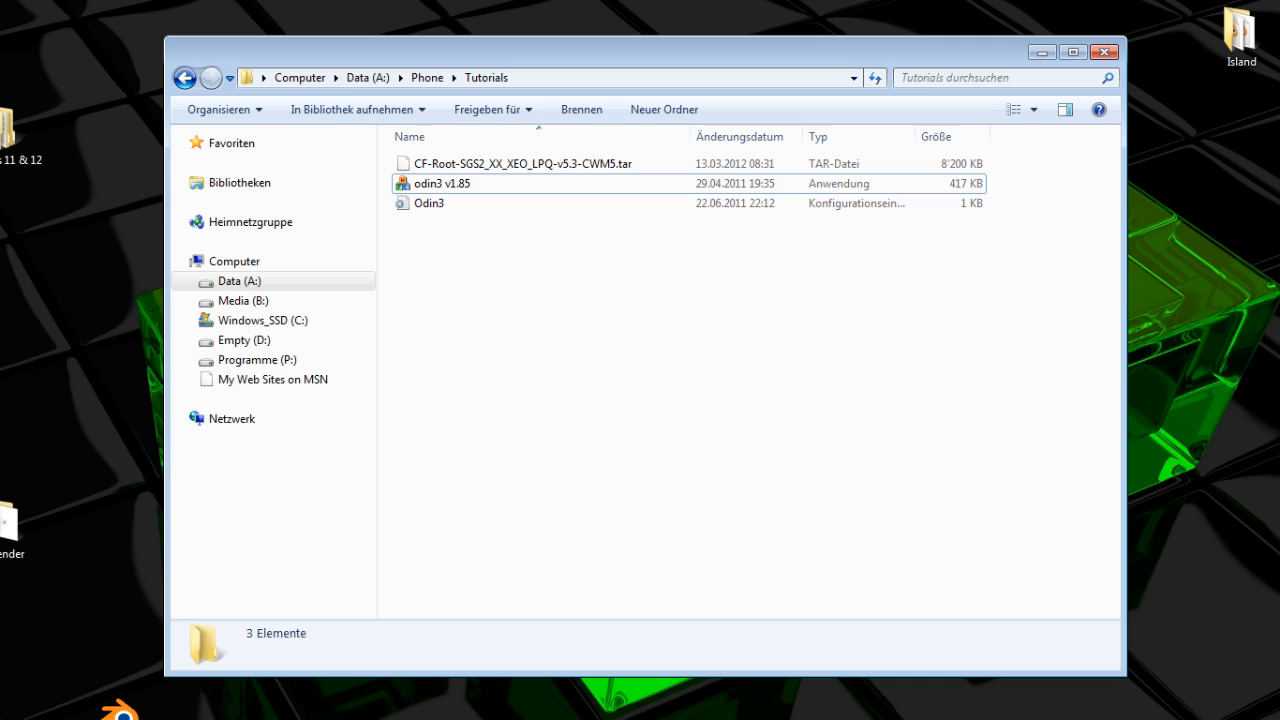
{"action": "left_click", "coordinate": [520, 164]}
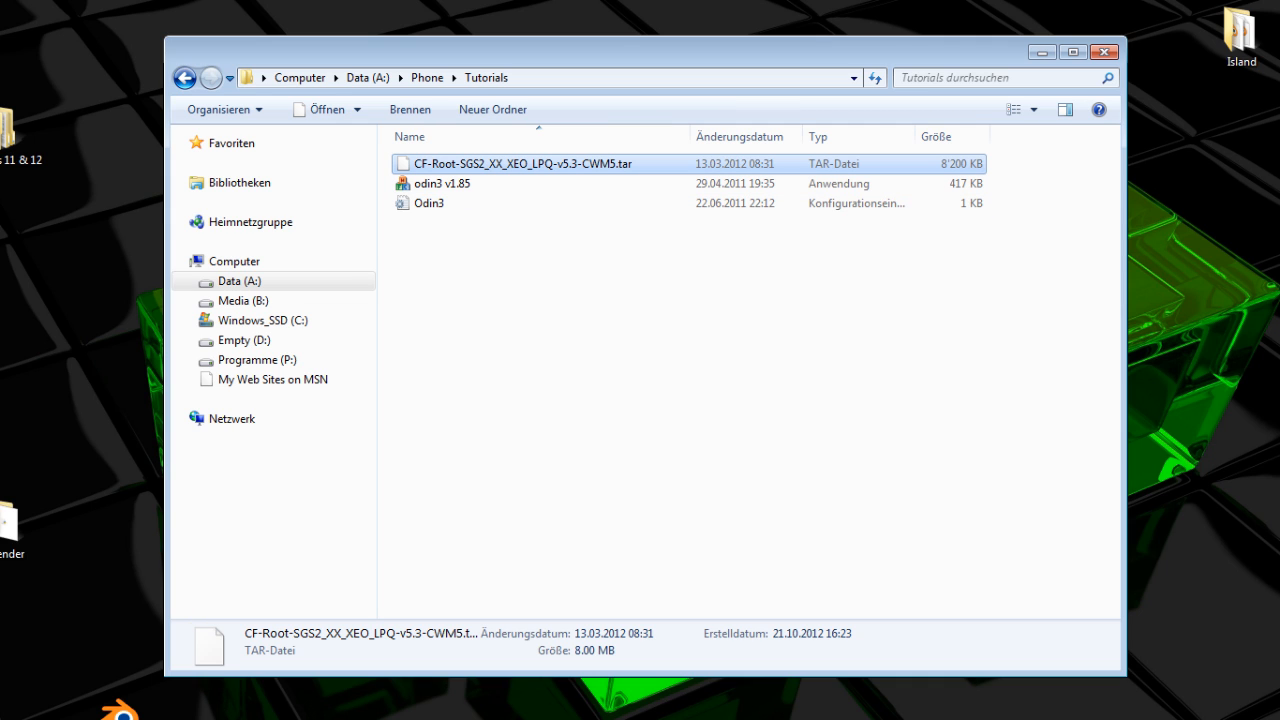
{"action": "mouse_move", "coordinate": [520, 164]}
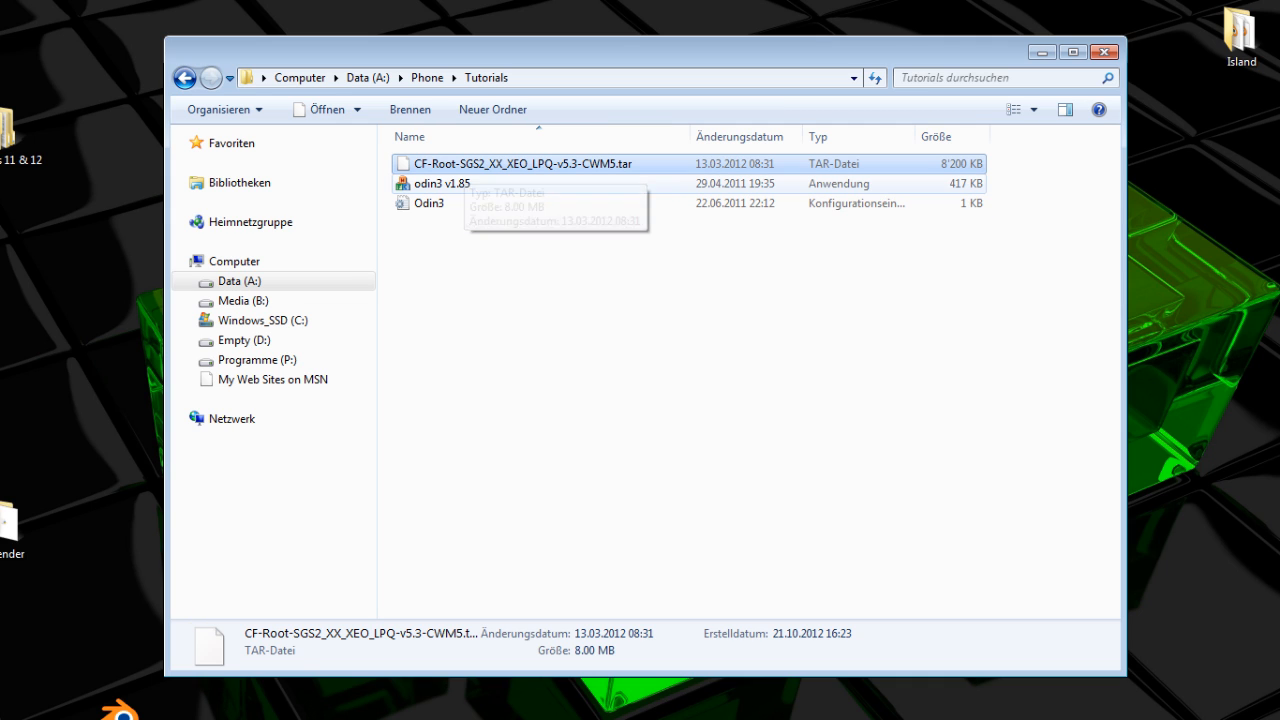
{"action": "left_click", "coordinate": [440, 184]}
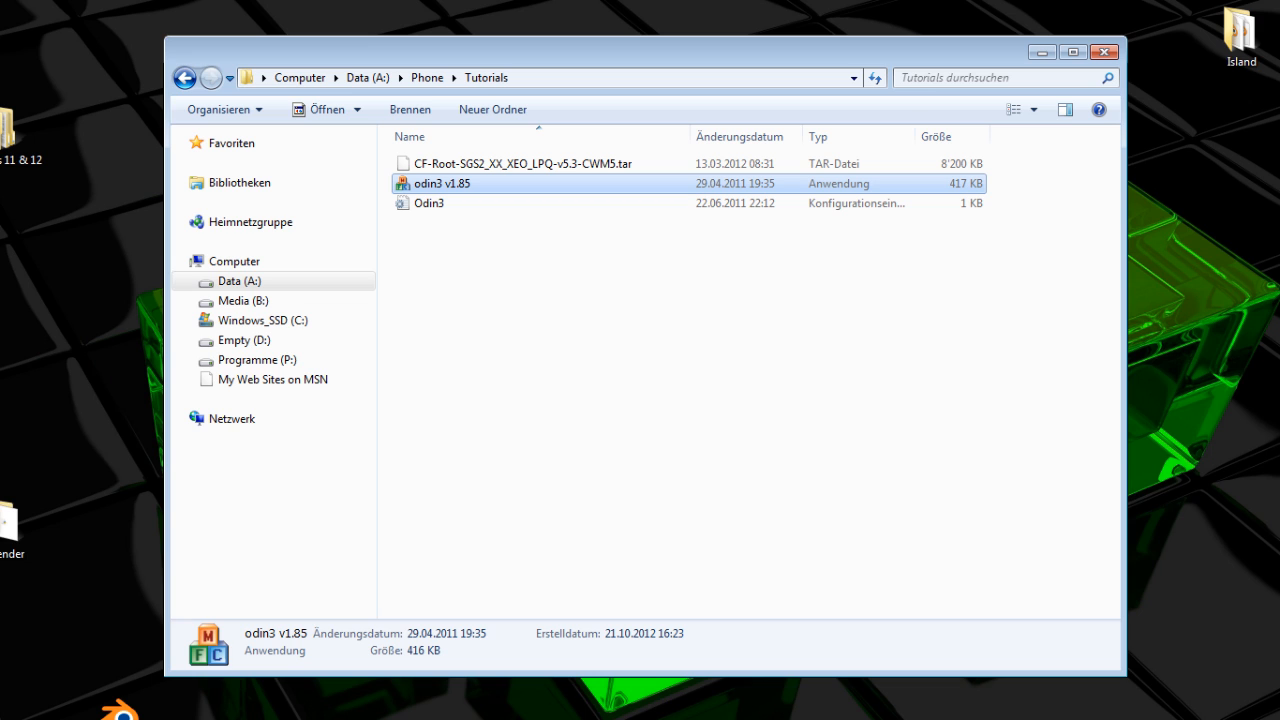
{"action": "mouse_move", "coordinate": [436, 184]}
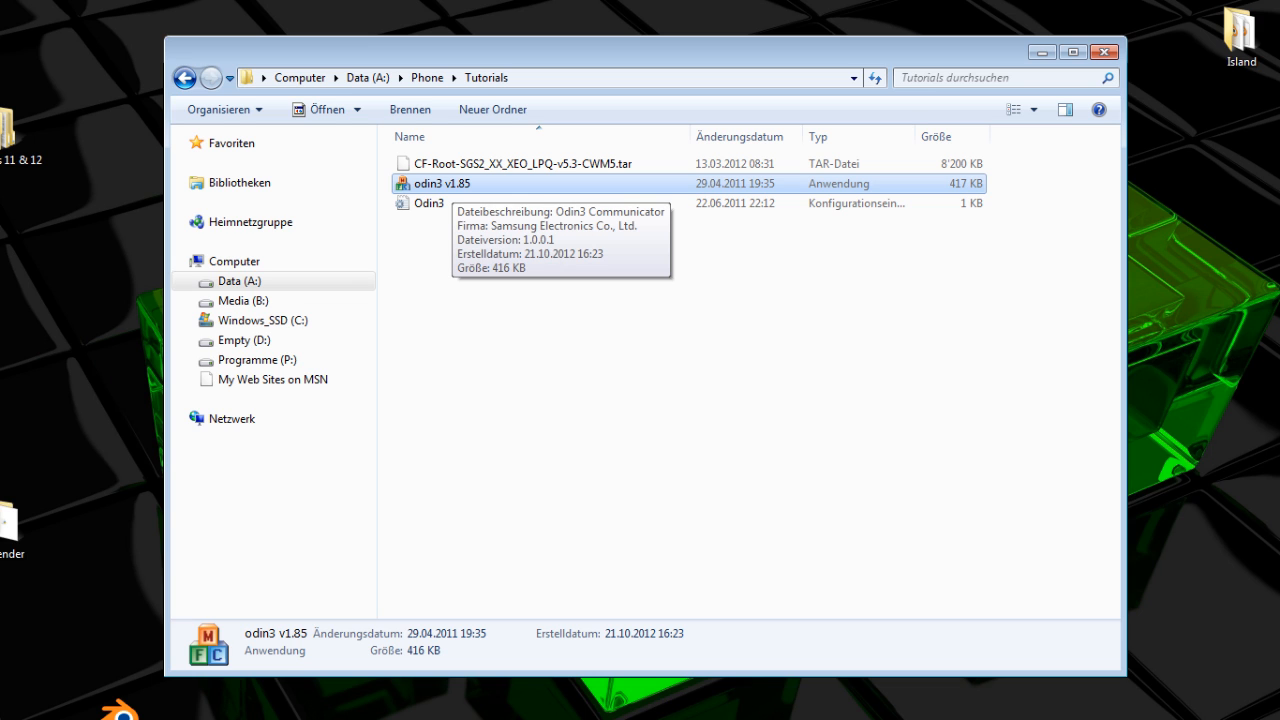
{"action": "left_click", "coordinate": [428, 204]}
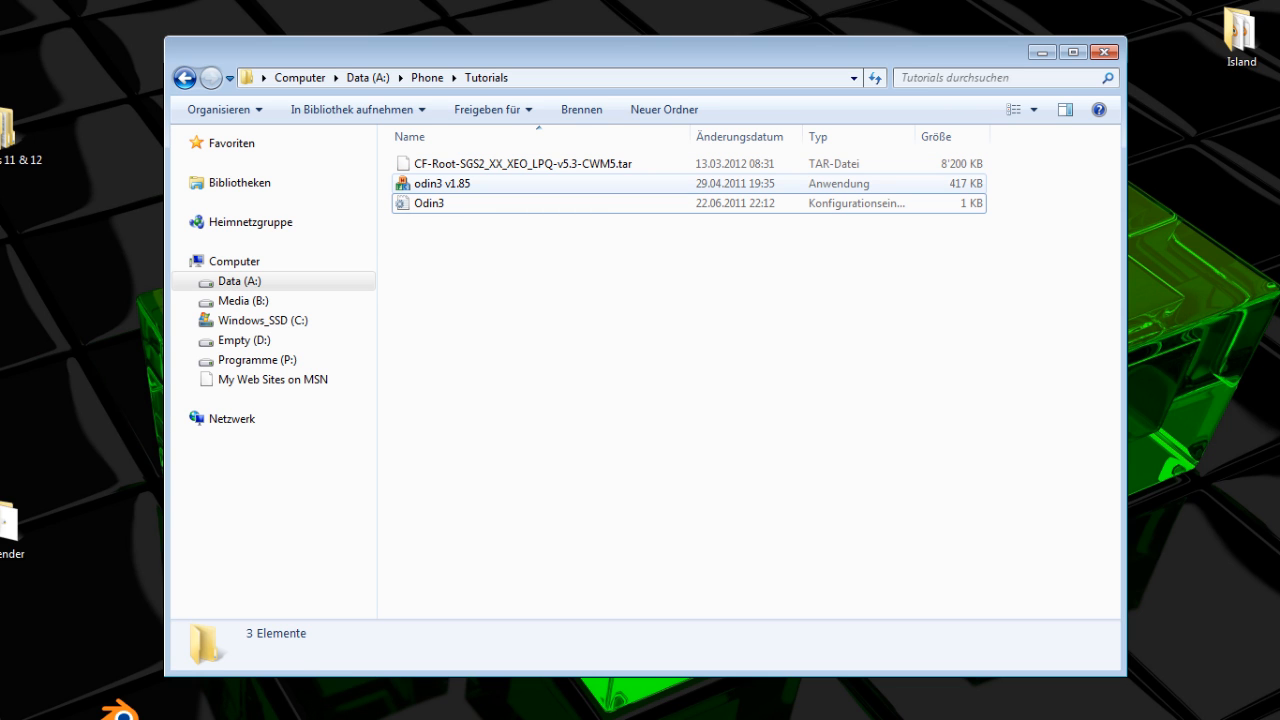
{"action": "double_click", "coordinate": [442, 184]}
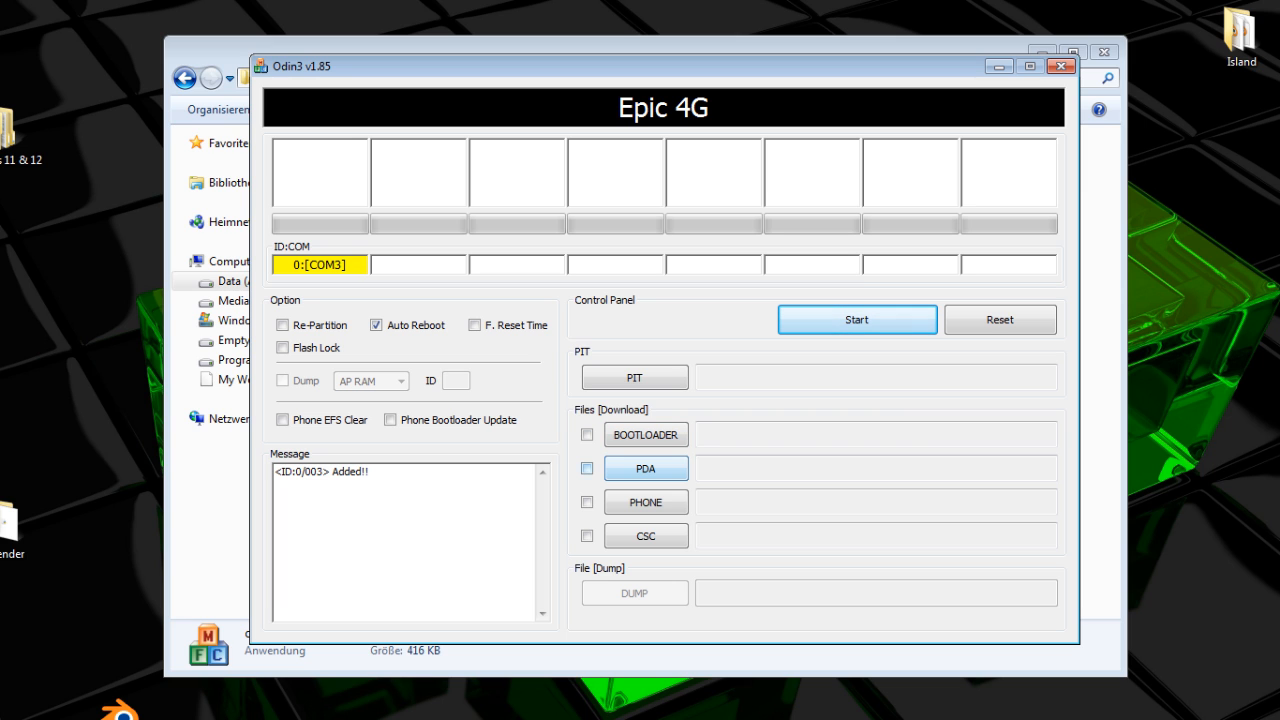
Load the CF-Root tar from A:\Phone\Tutorials into the ticked PDA slot.
{"action": "left_click", "coordinate": [644, 468]}
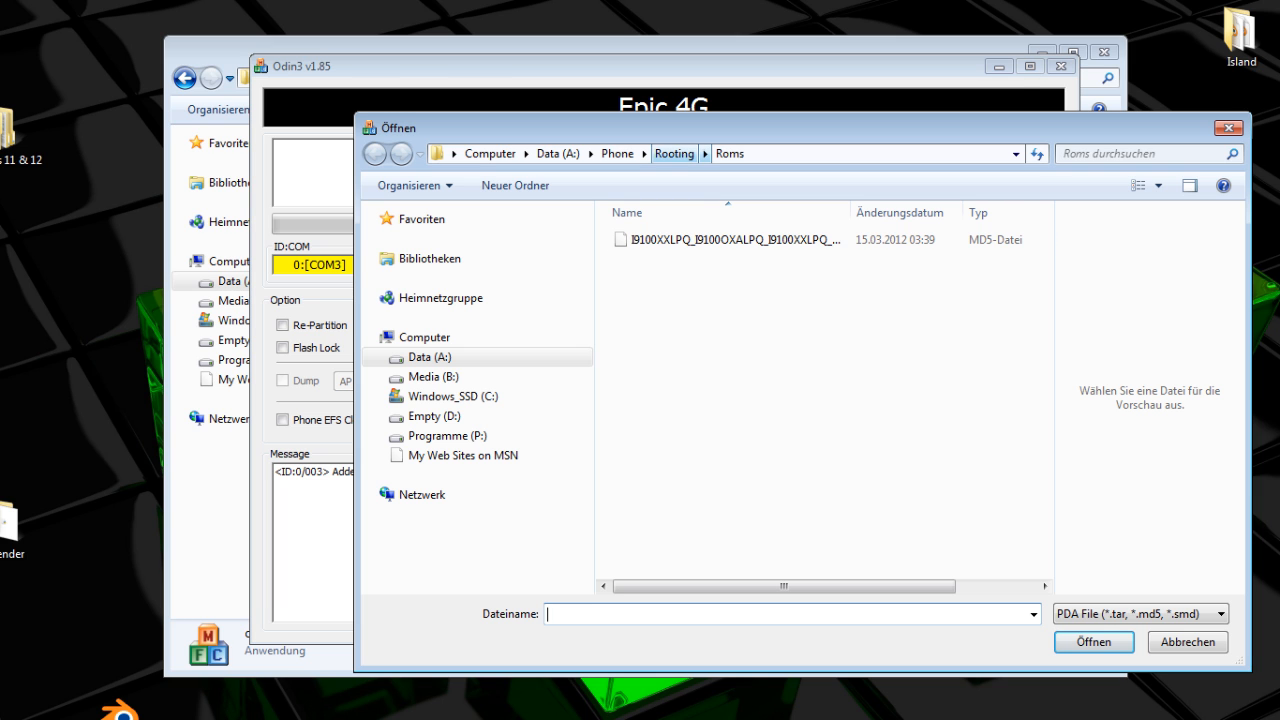
{"action": "left_click", "coordinate": [374, 152]}
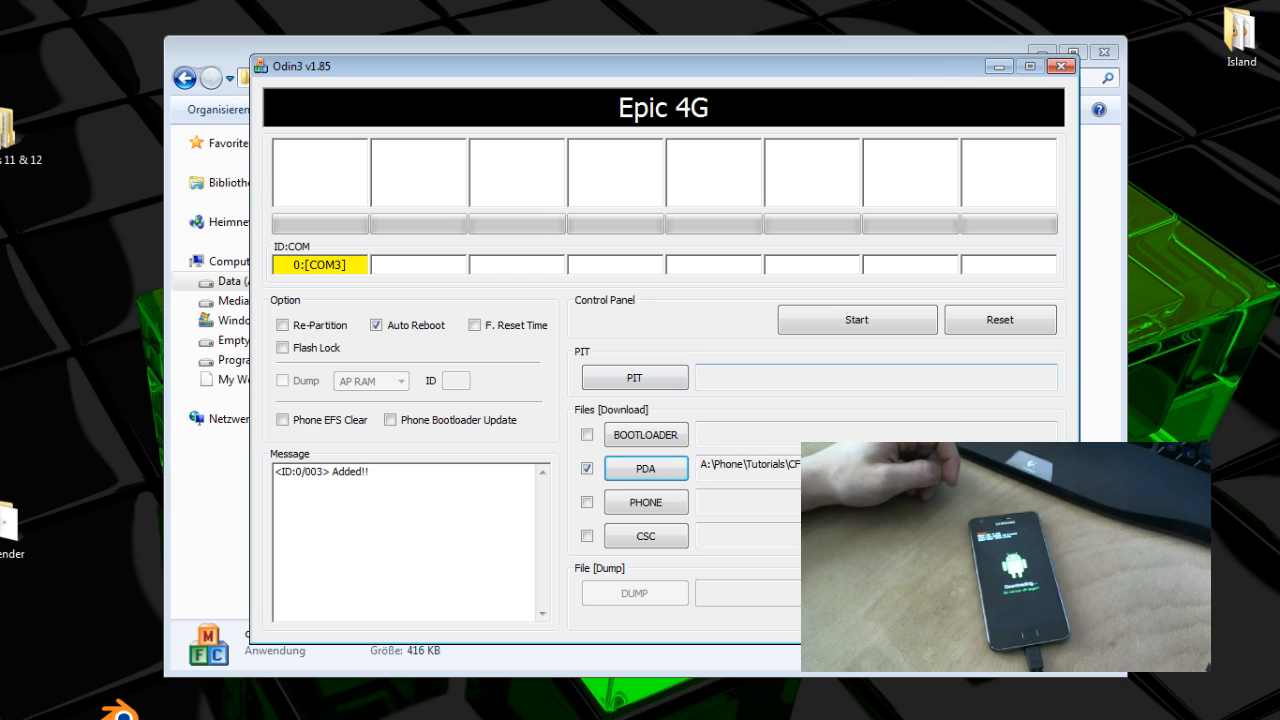
Start flashing the loaded PDA file, with the log showing analysis, connection setup and initialization.
{"action": "left_click", "coordinate": [856, 320]}
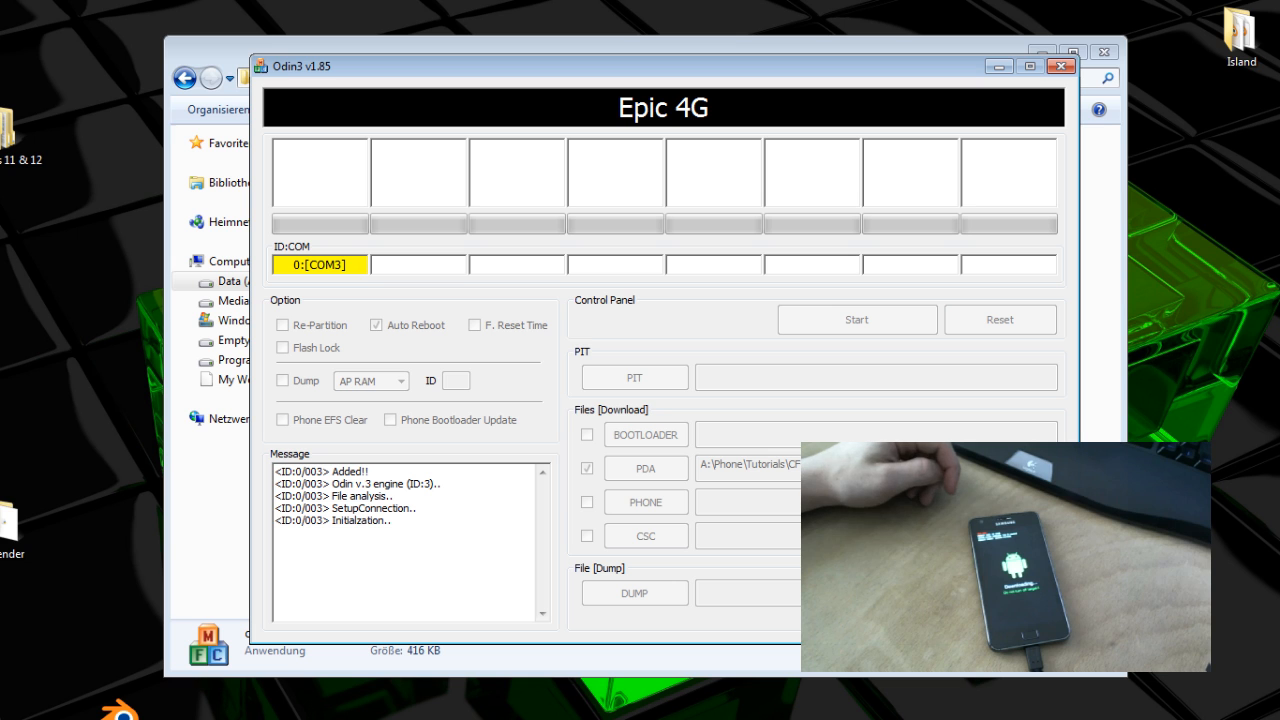